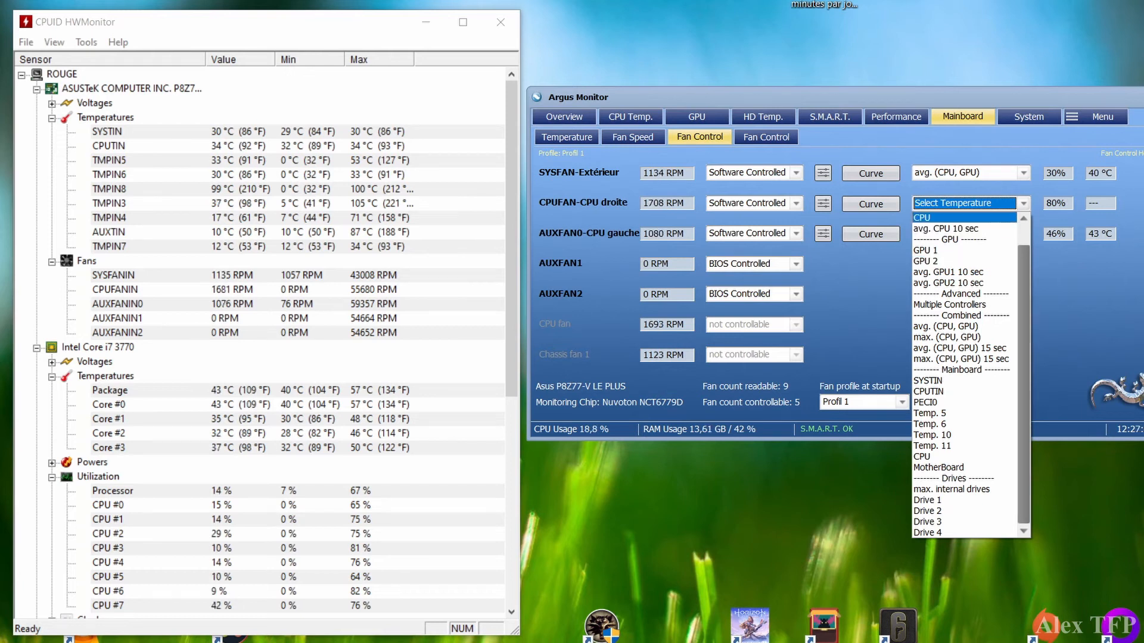
Select CPU as the temperature source for the CPUFAN-CPU droite fan.
{"action": "left_click", "coordinate": [921, 216]}
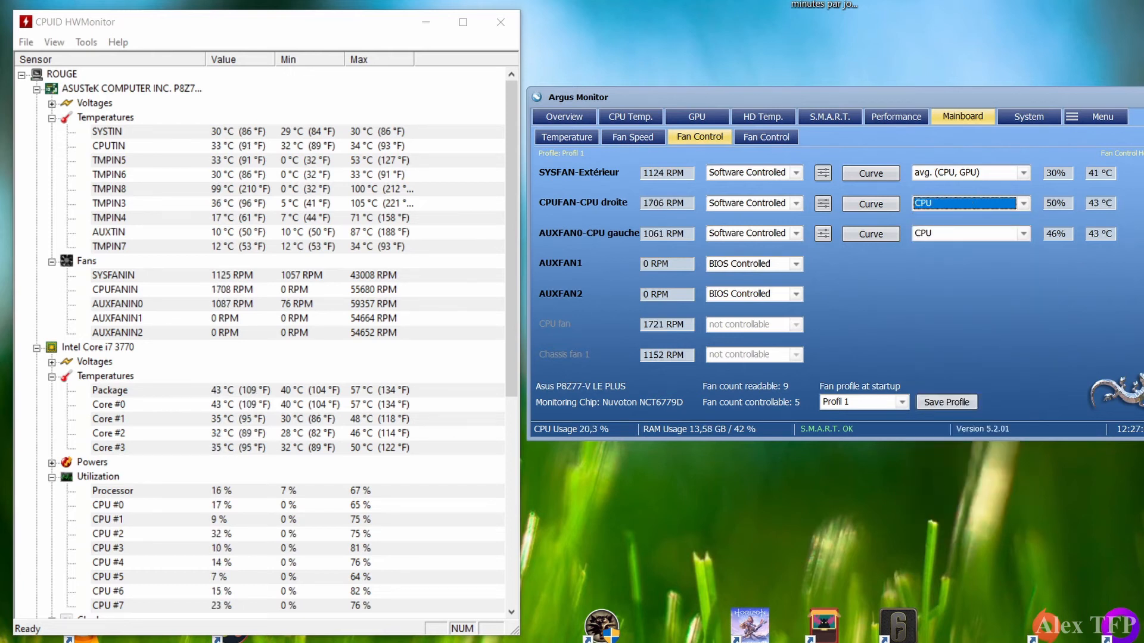